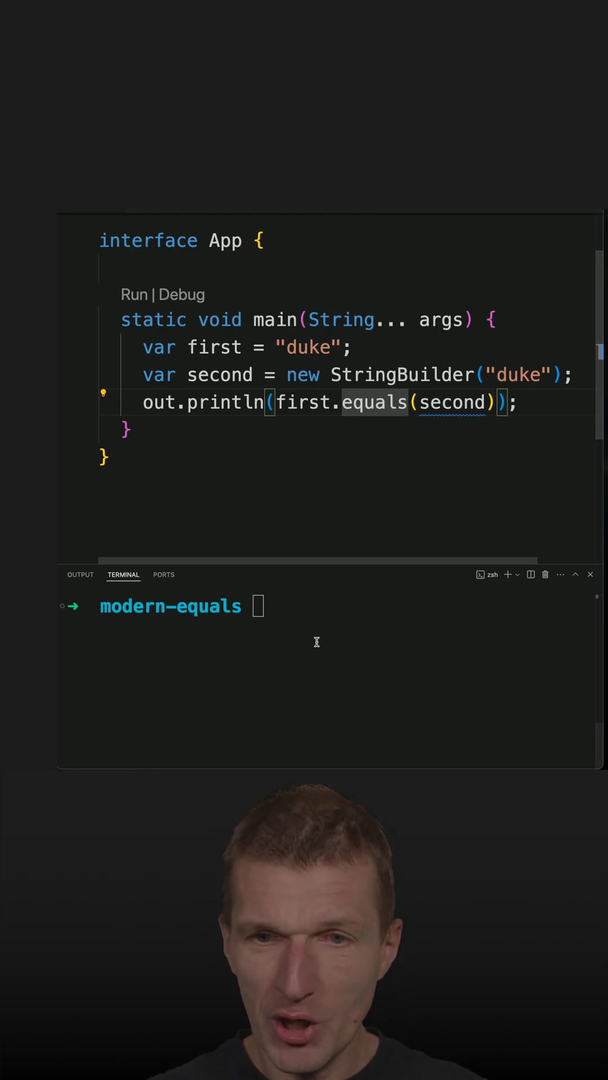
# Step: Run java -version in the terminal, confirming OpenJDK 21 (Corretto)
pyautogui.write('java -')
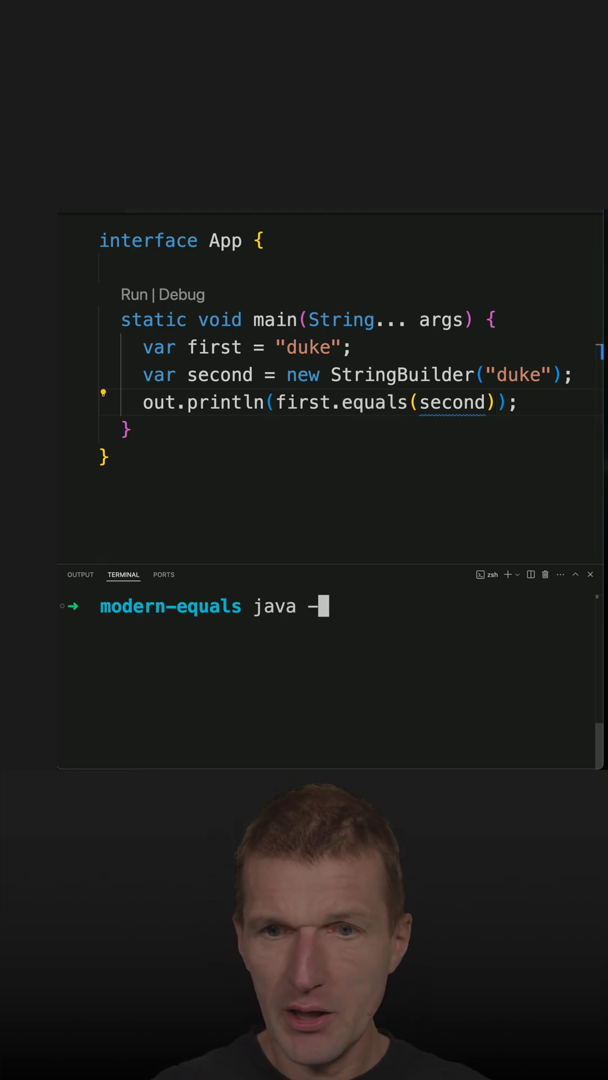
pyautogui.press('Enter')
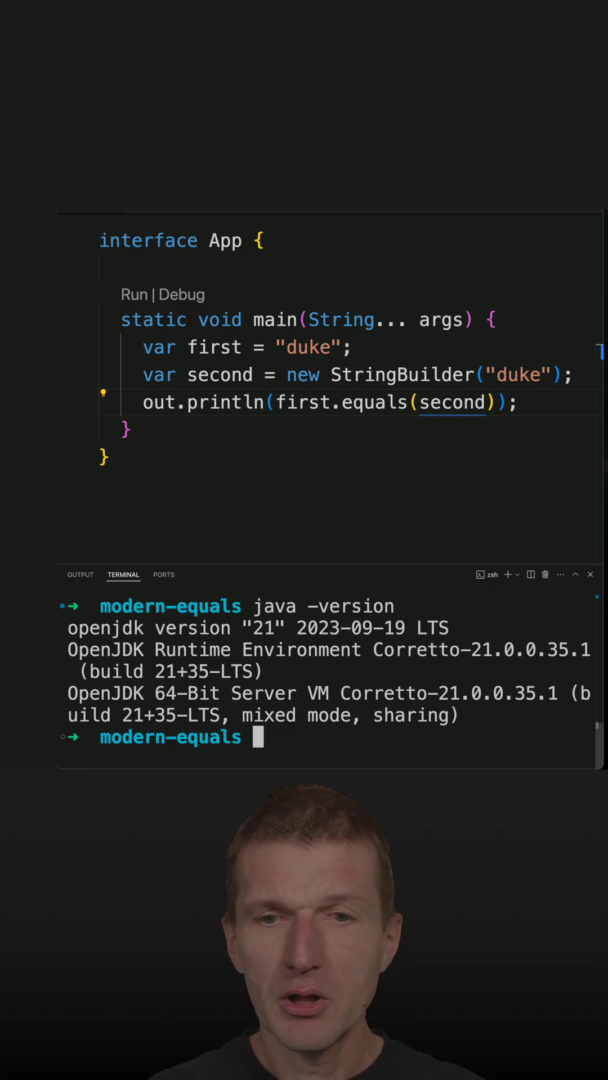
pyautogui.write('java app.java')
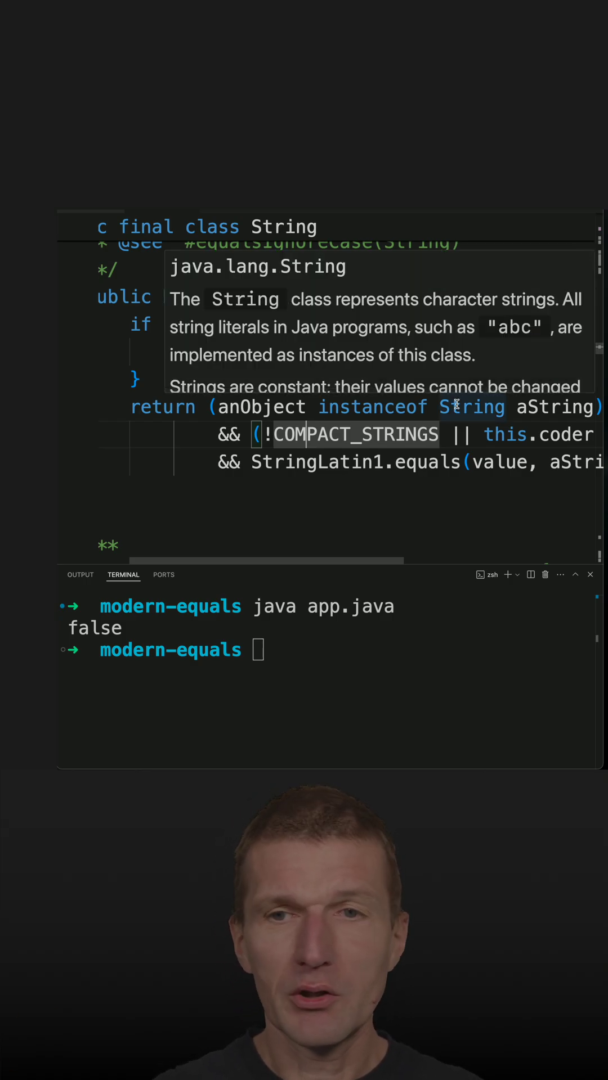
pyautogui.moveTo(228, 405)
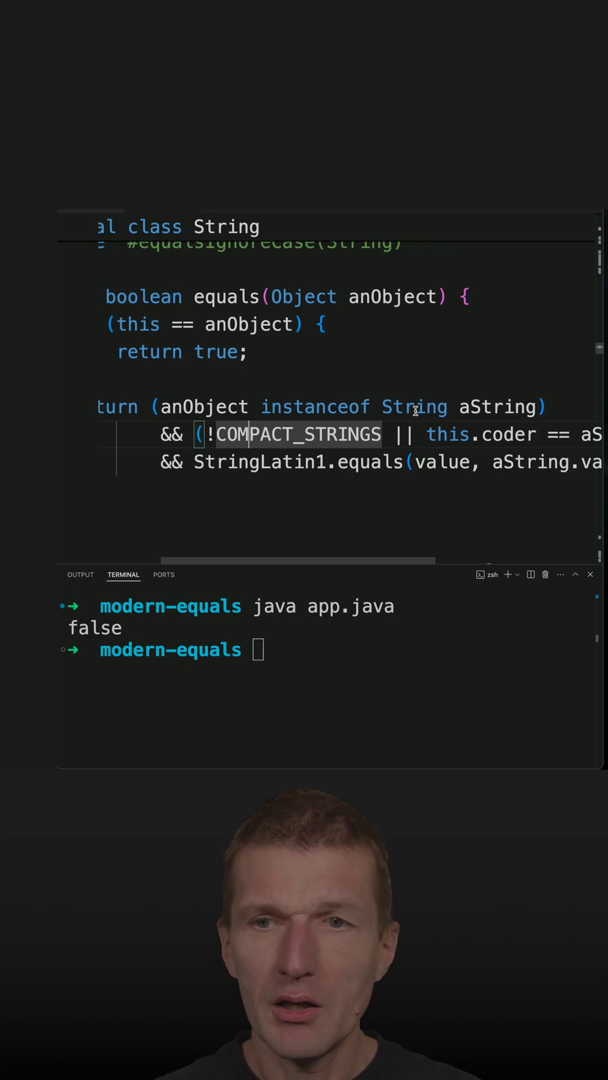
# Step: Highlight the aString pattern variable in String.equals' instanceof check
pyautogui.doubleClick(499, 407)
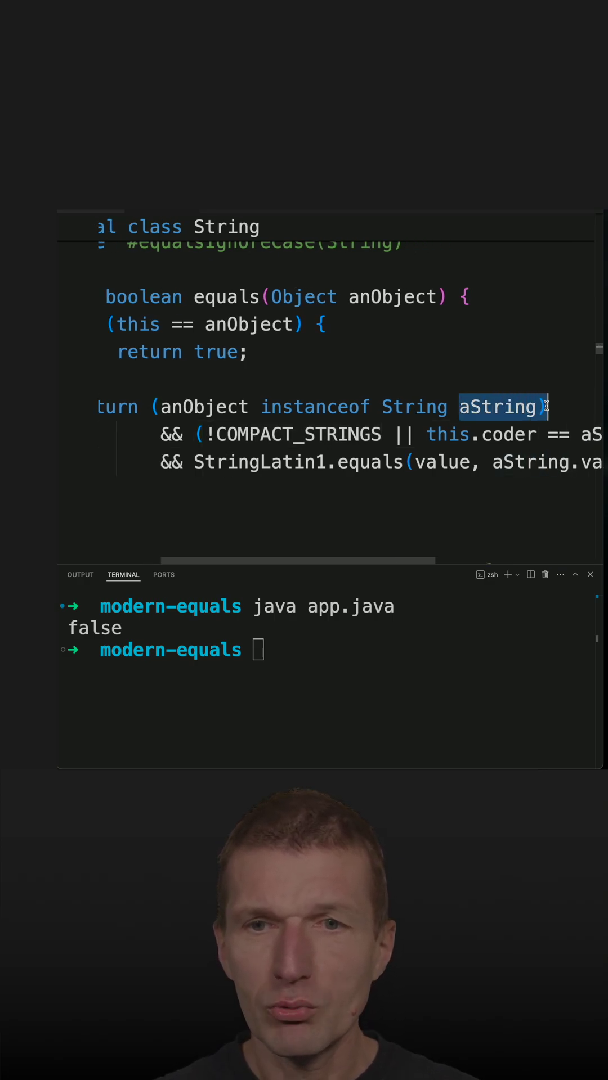